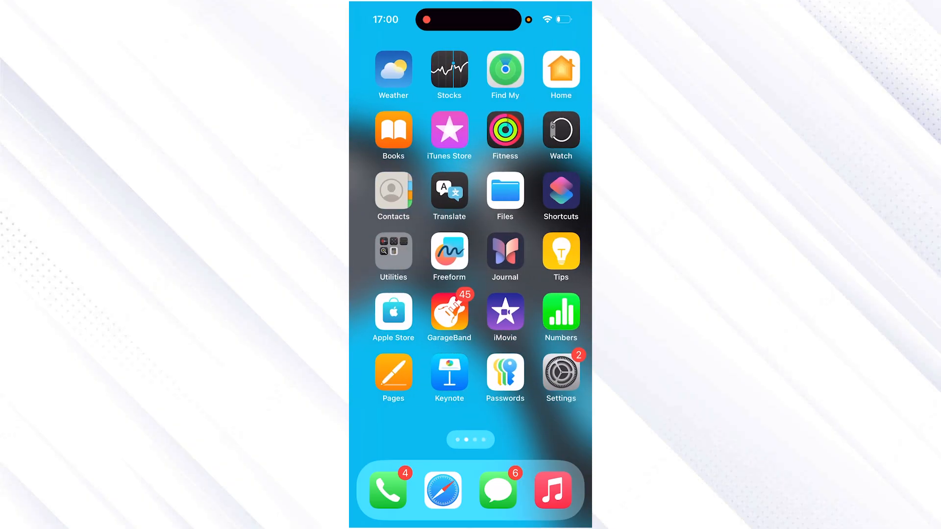
# - Search the web in Safari for 'instagram icon aesthetic'
pyautogui.hscroll(-3)
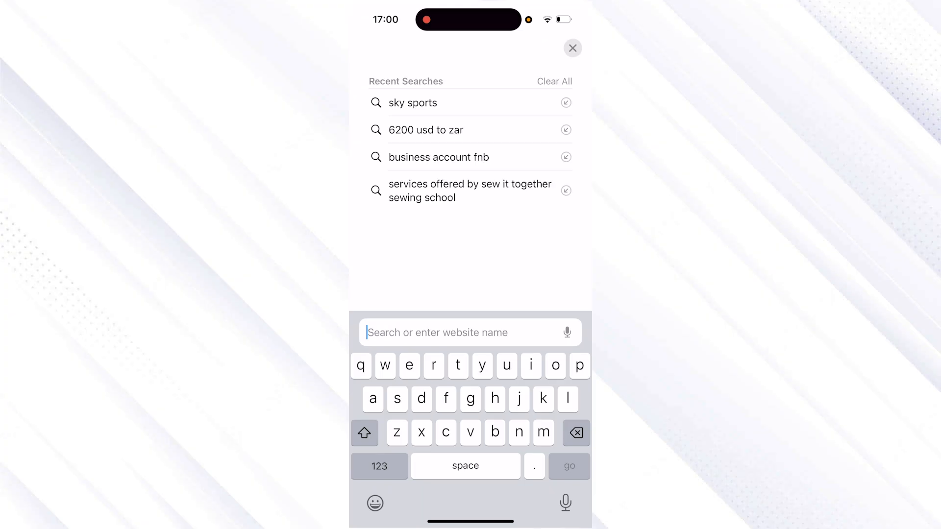
pyautogui.write('instagram')
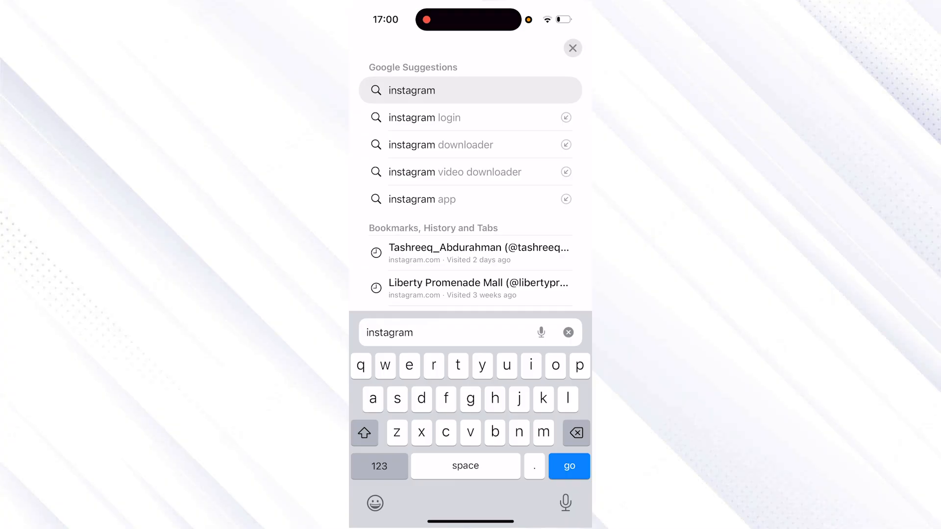
pyautogui.write('icon aesthetic')
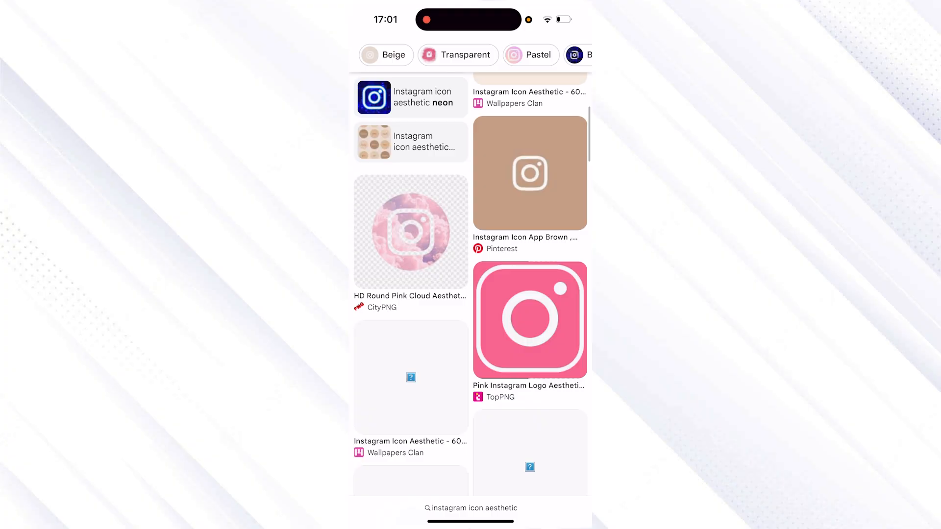
# - Save the pink Instagram logo image from TopPNG to Photos
pyautogui.click(530, 320)
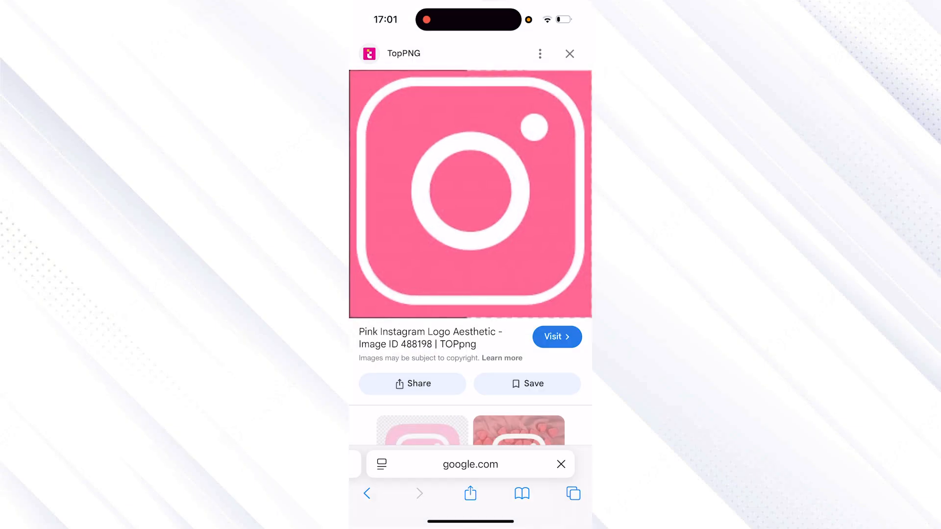
pyautogui.click(568, 53)
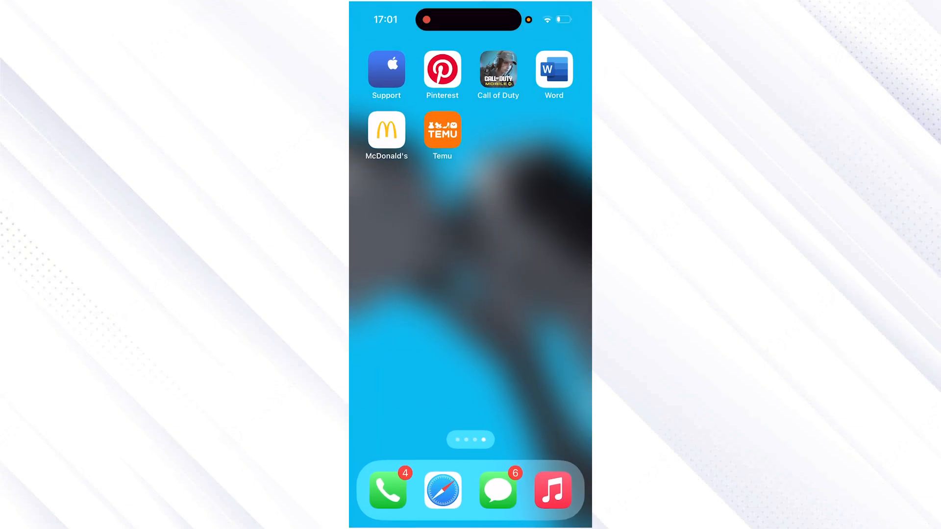
# - Start a new empty shortcut in the Shortcuts app
pyautogui.hscroll(-3)
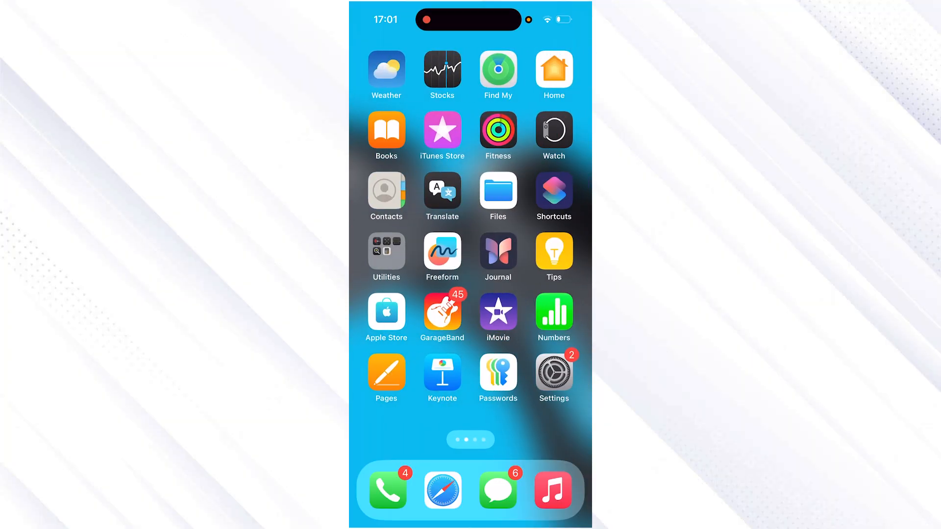
pyautogui.click(552, 195)
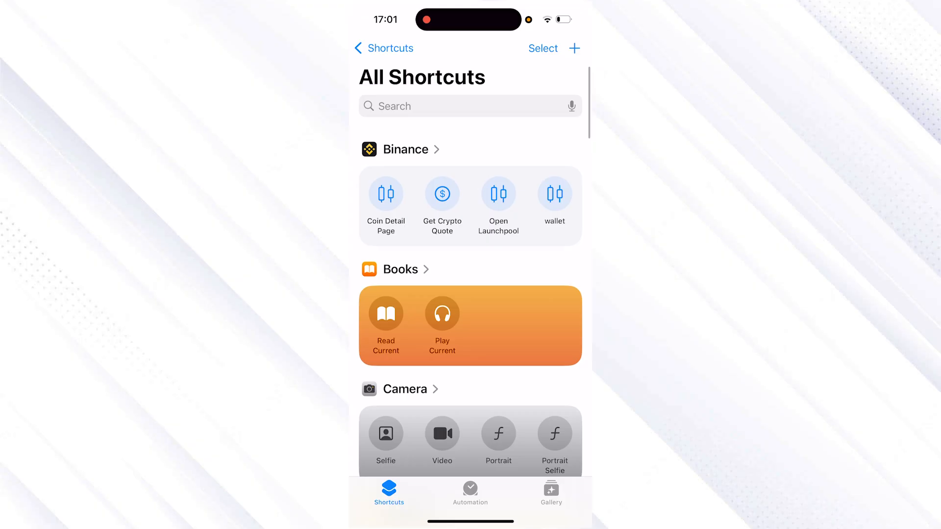
pyautogui.click(573, 49)
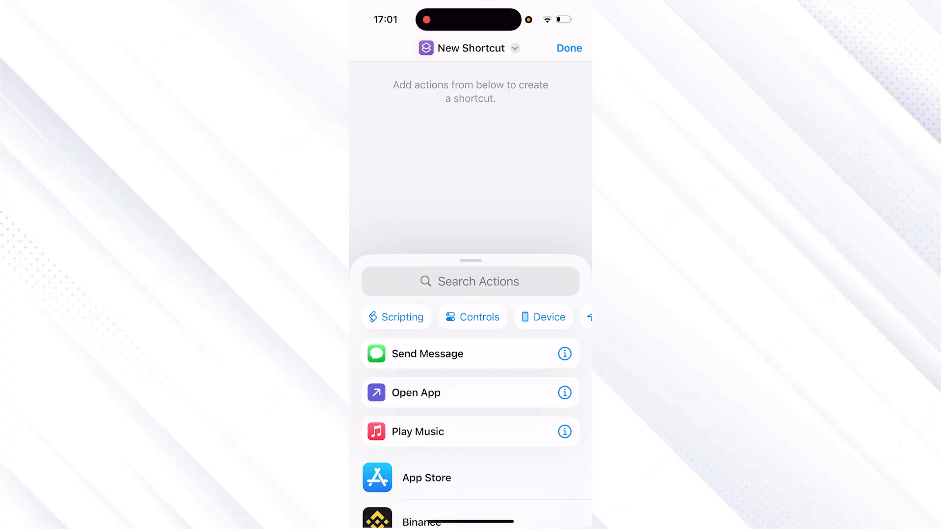
# - Add an Open App action and search the app list for Instagram
pyautogui.click(418, 392)
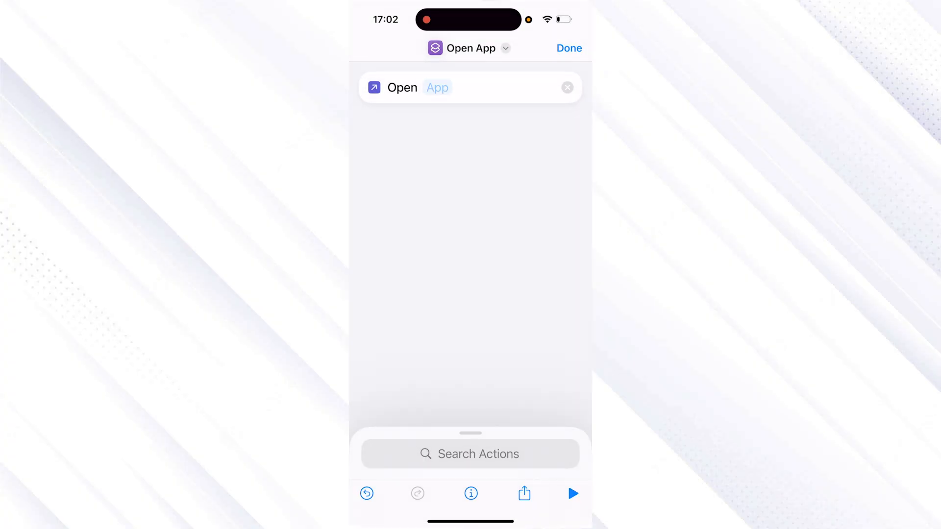
pyautogui.click(437, 87)
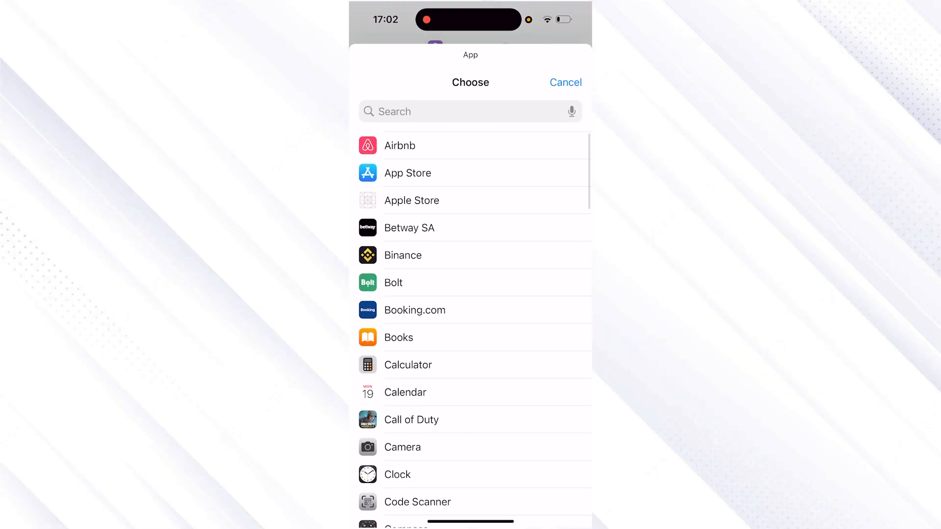
pyautogui.write('In')
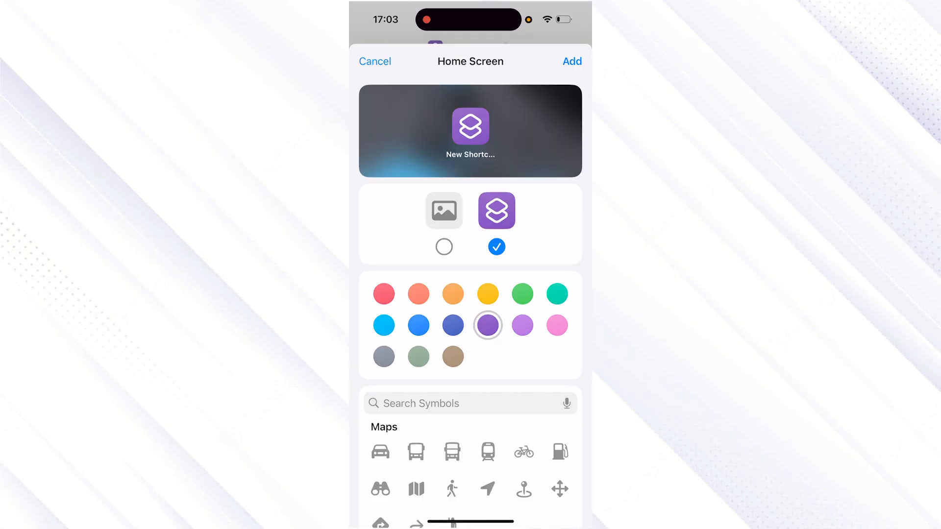
# - Use the saved pink Instagram logo photo as the icon and add the shortcut to the Home Screen
pyautogui.click(443, 211)
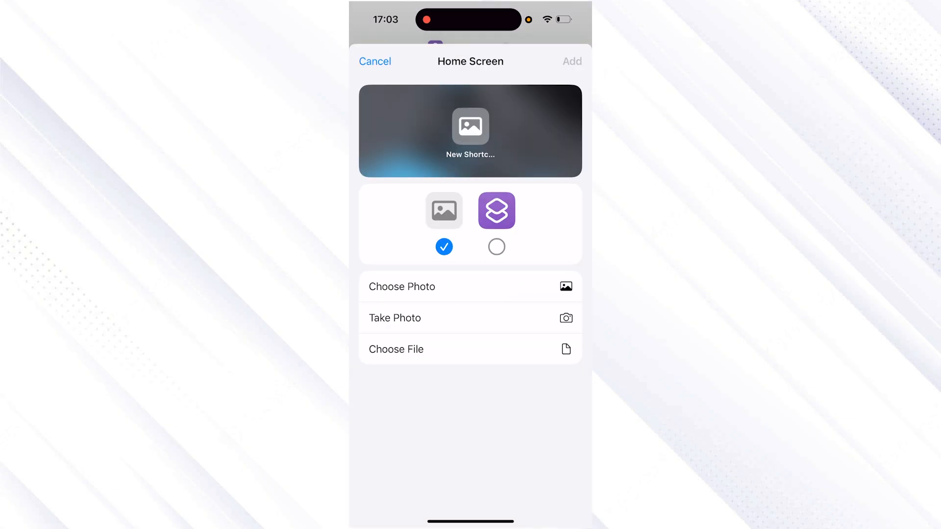
pyautogui.click(402, 286)
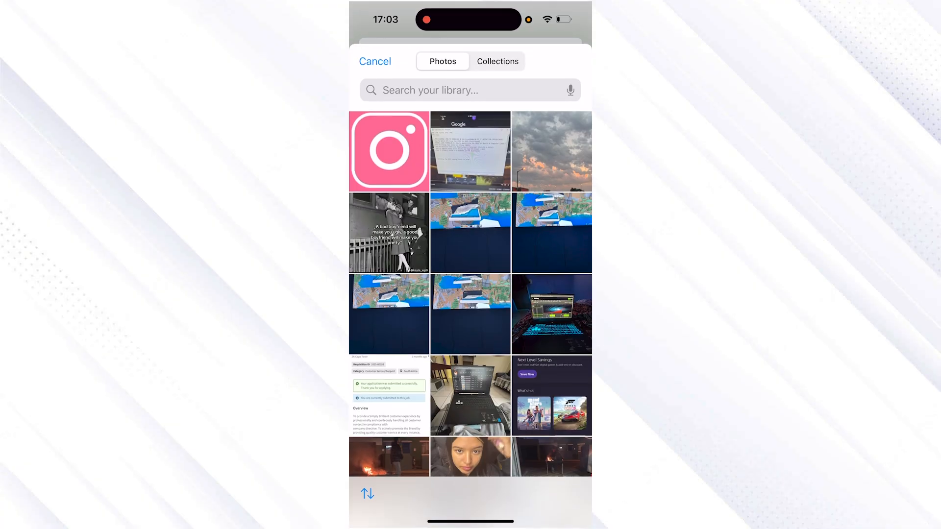
pyautogui.click(389, 151)
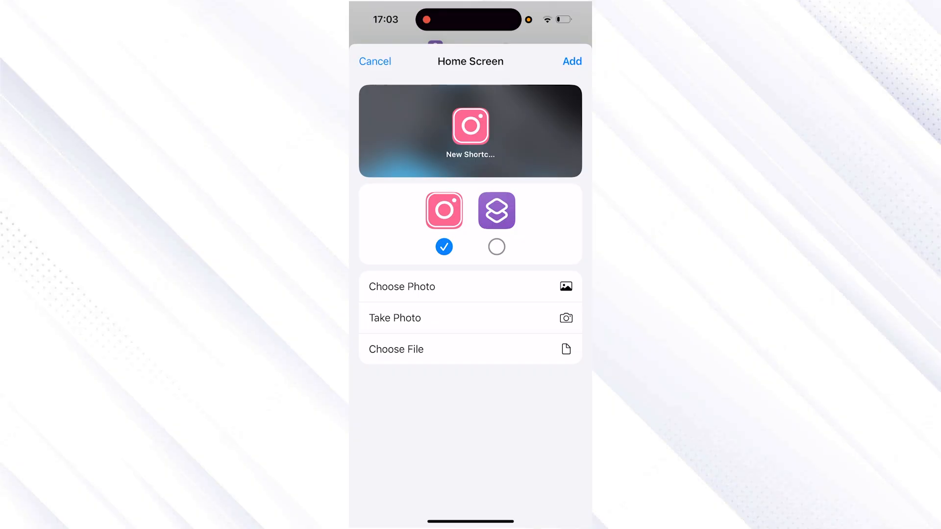
pyautogui.click(570, 61)
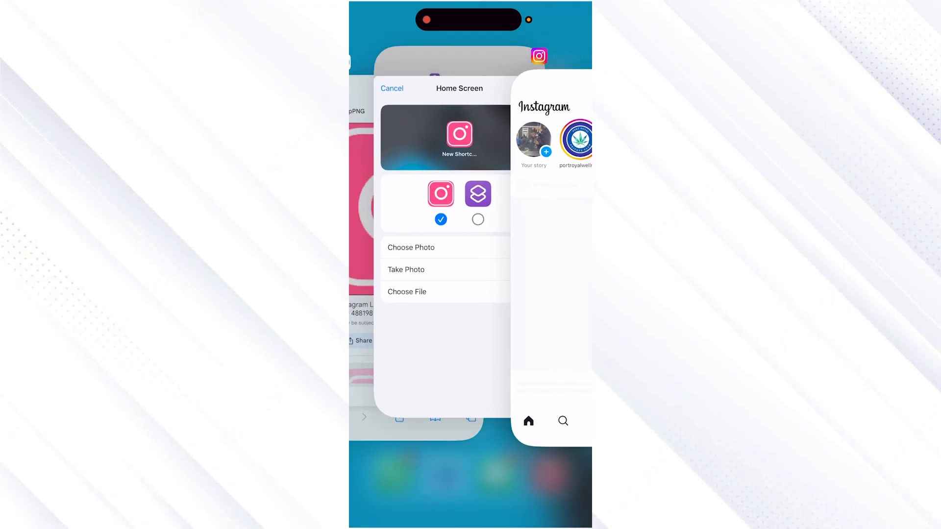
# - Return to the home screen and locate the pink New Shortcut icon beside Temu
pyautogui.click(391, 88)
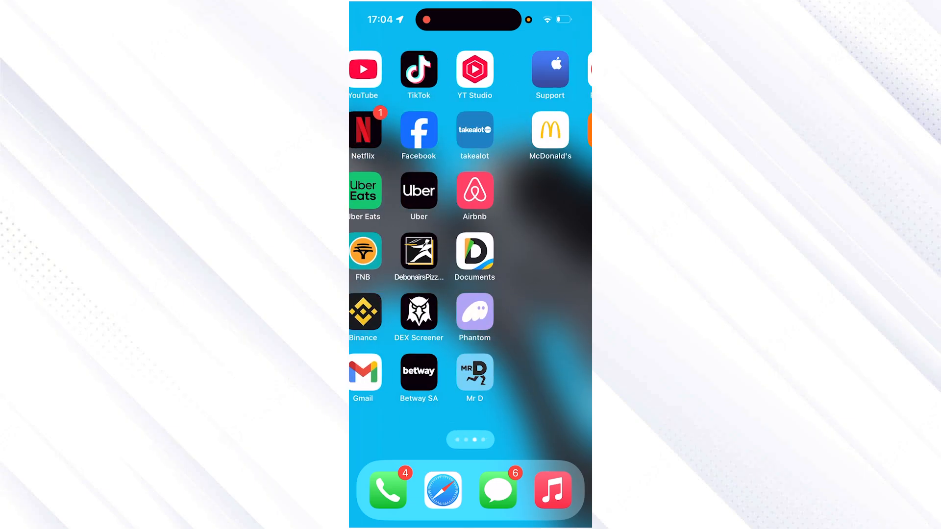
pyautogui.hscroll(-3)
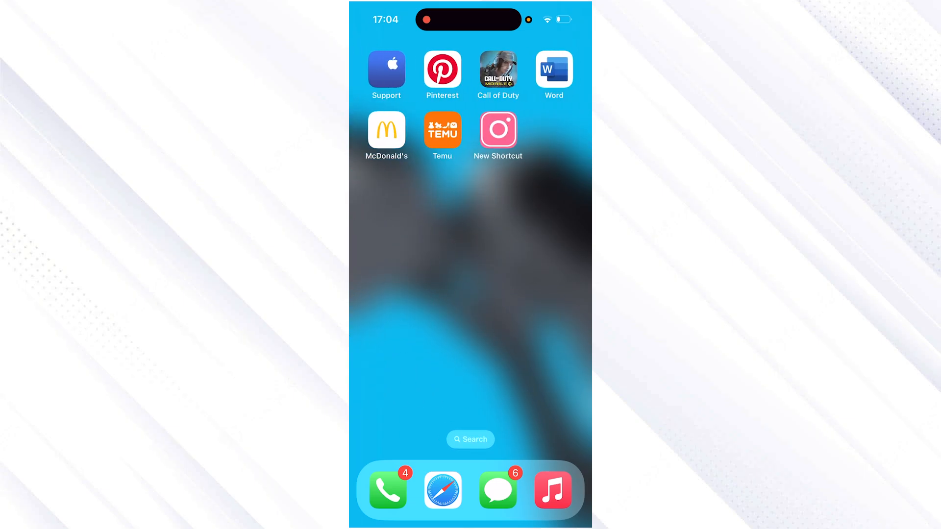